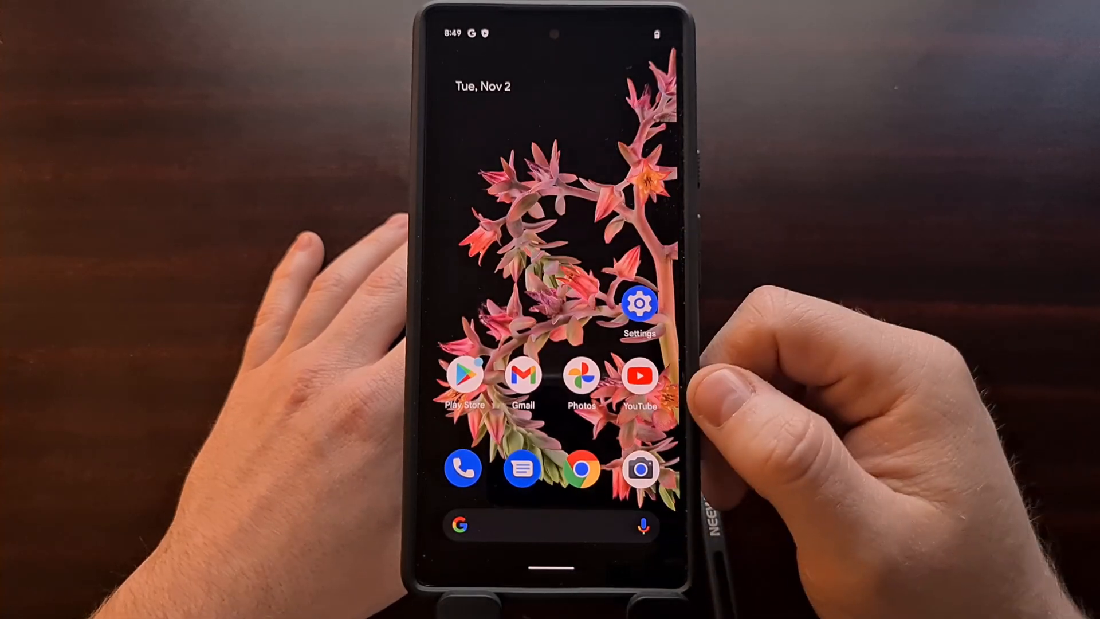
# - Launch Settings from the home screen and enter the System section
pyautogui.click(639, 303)
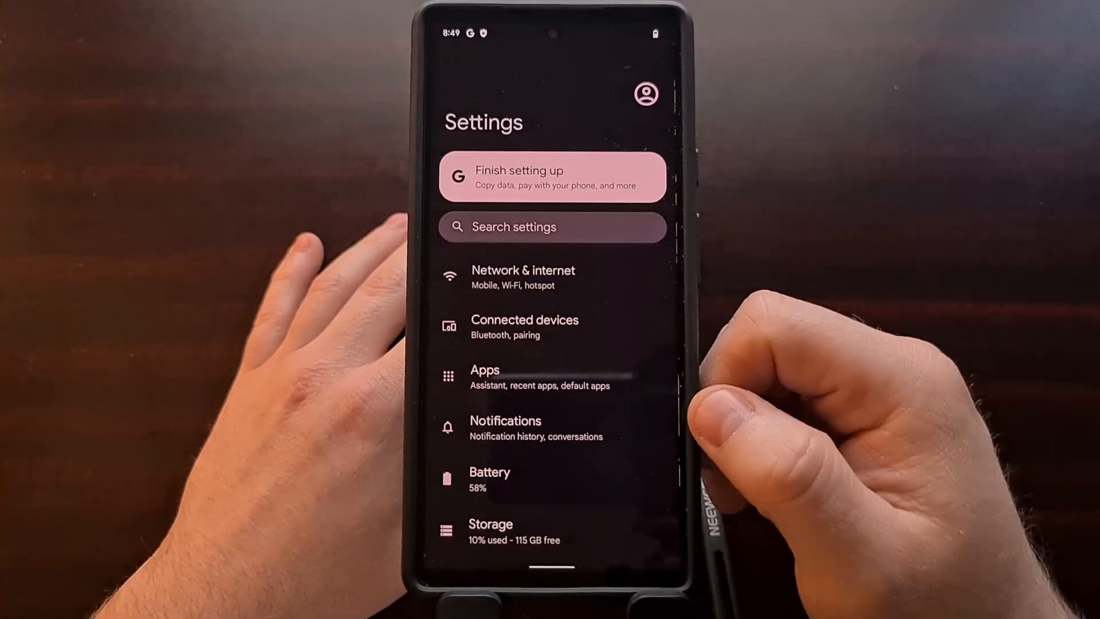
pyautogui.scroll(-3)
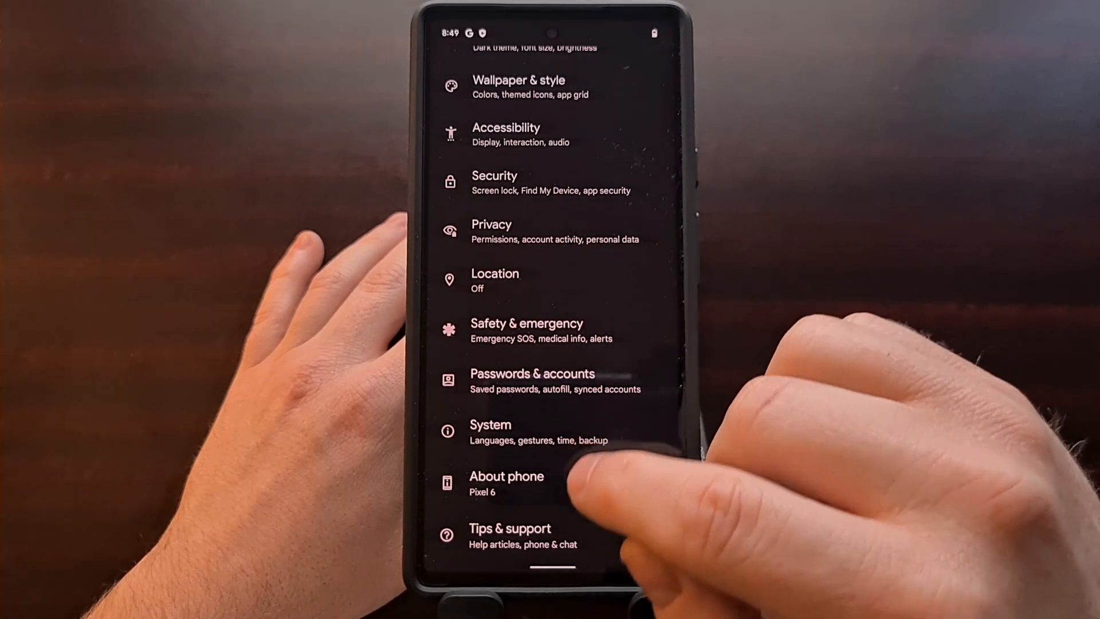
pyautogui.click(507, 483)
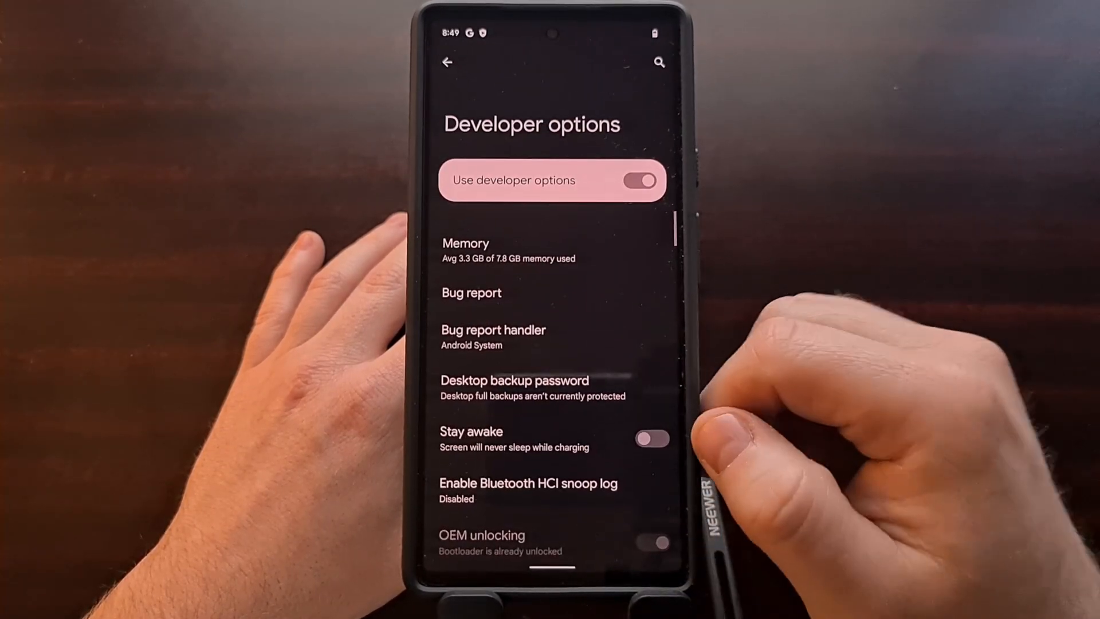
# - Scroll Developer options down to the greyed-out OEM unlocking entry reading 'Bootloader is already unlocked'
pyautogui.scroll(-3)
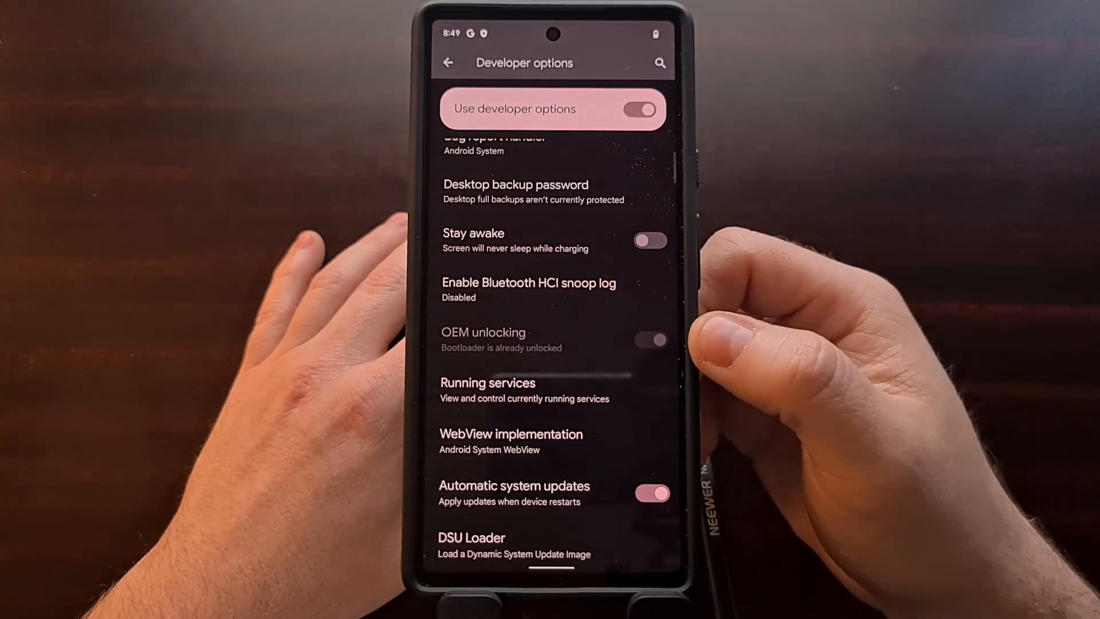